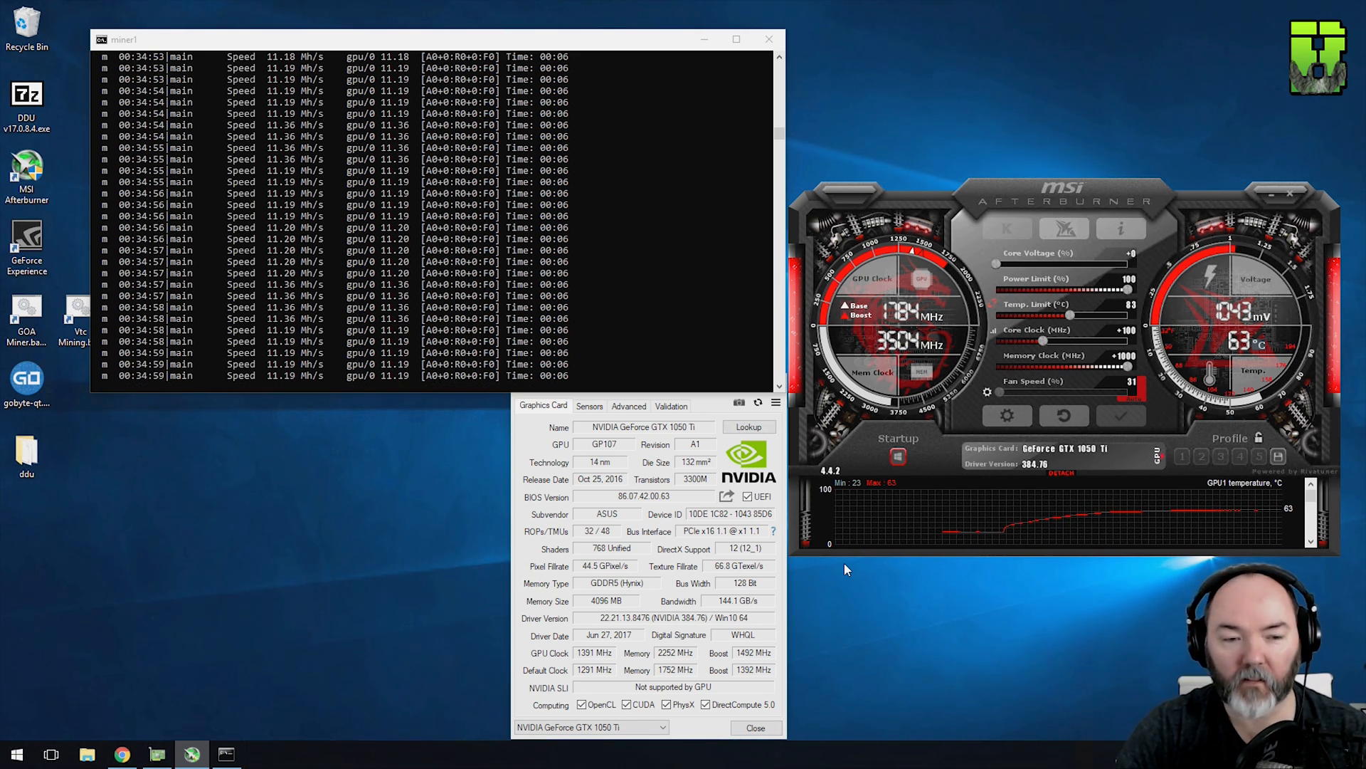
{"action": "mouse_move", "coordinate": [1121, 416]}
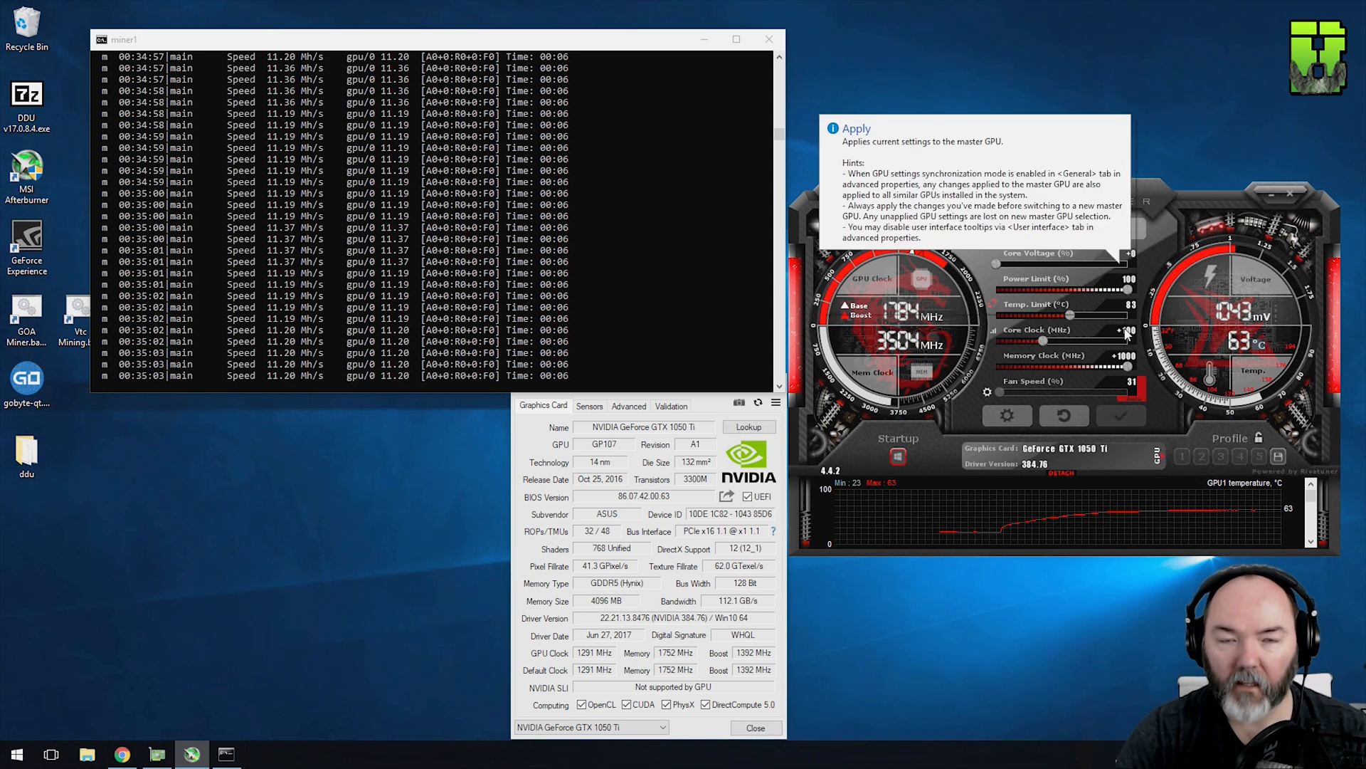